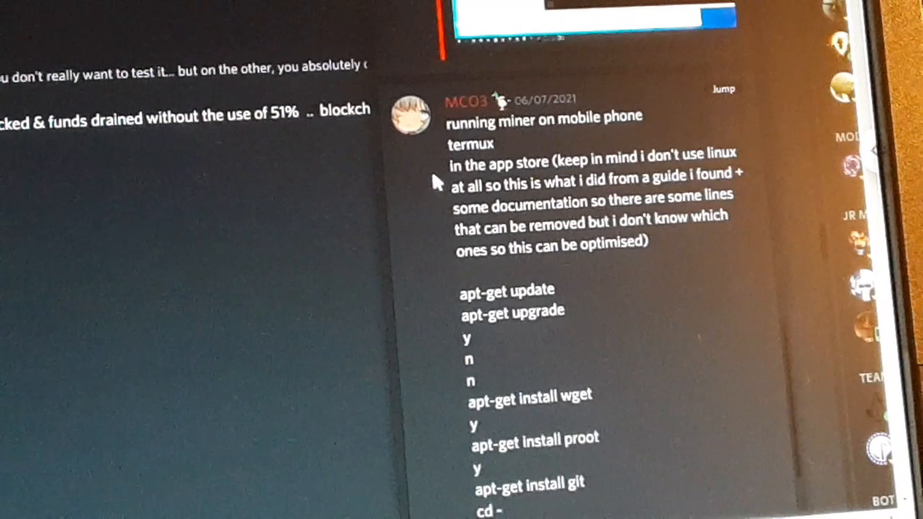
Step: Scroll the Scala Project Mobile Mining page down to the Download .apk button
scroll(down, 3)
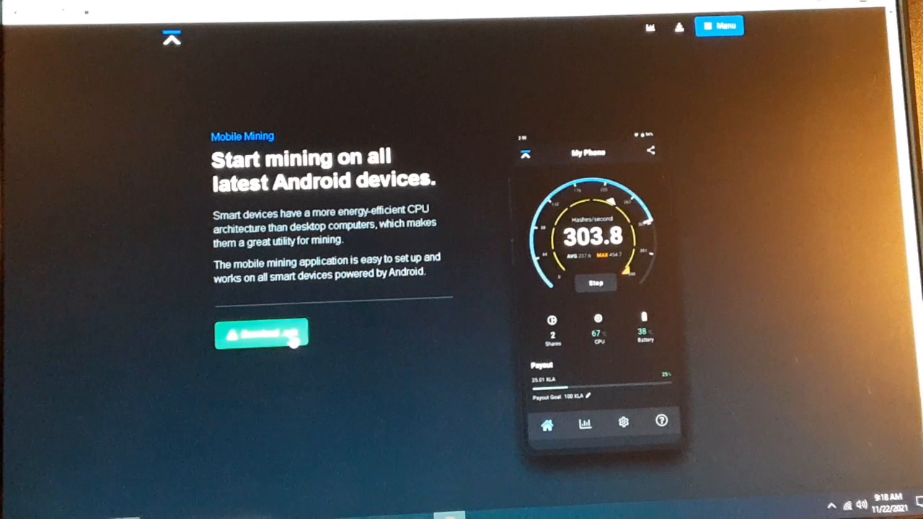
mouse_move(301, 407)
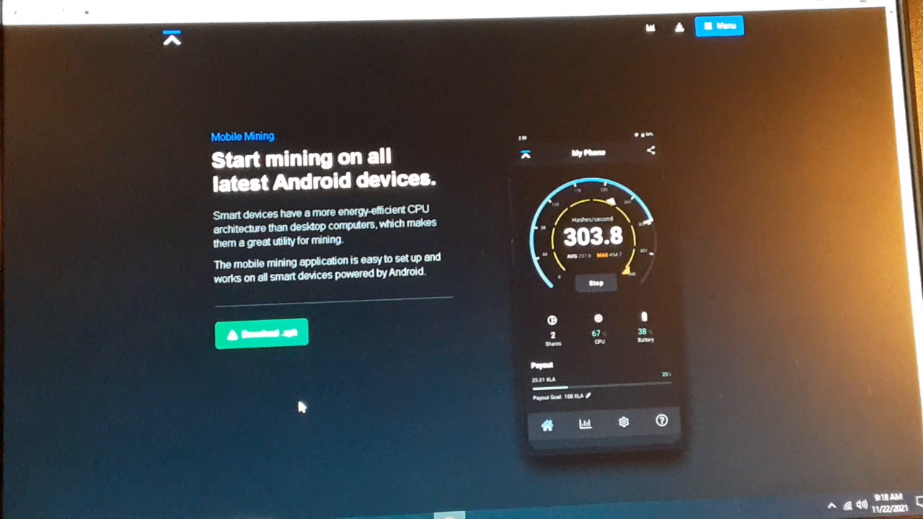
mouse_move(220, 313)
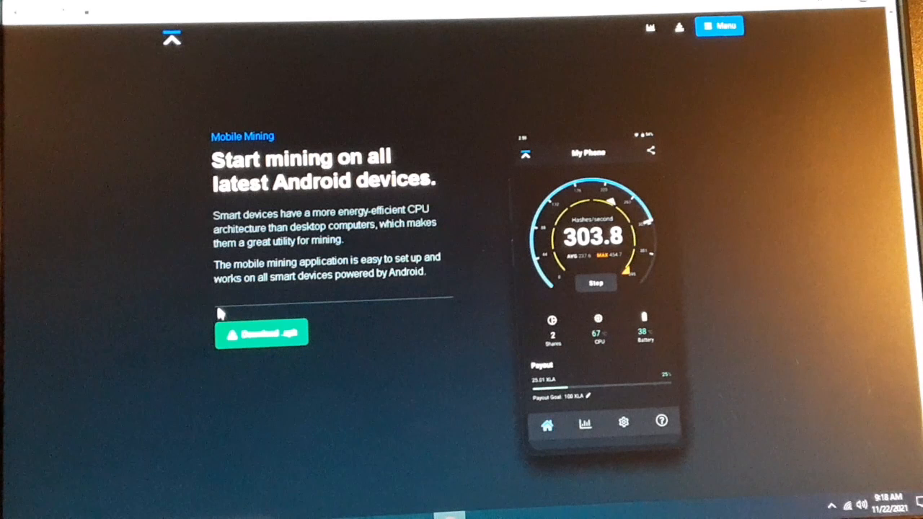
mouse_move(132, 382)
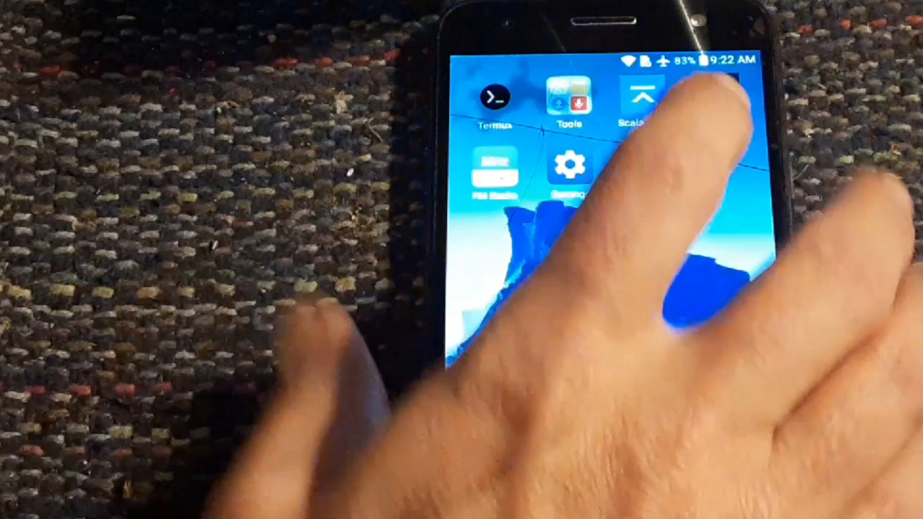
Step: Open Settings and view About phone software info (Android 7.0, build NRD90U)
click(568, 163)
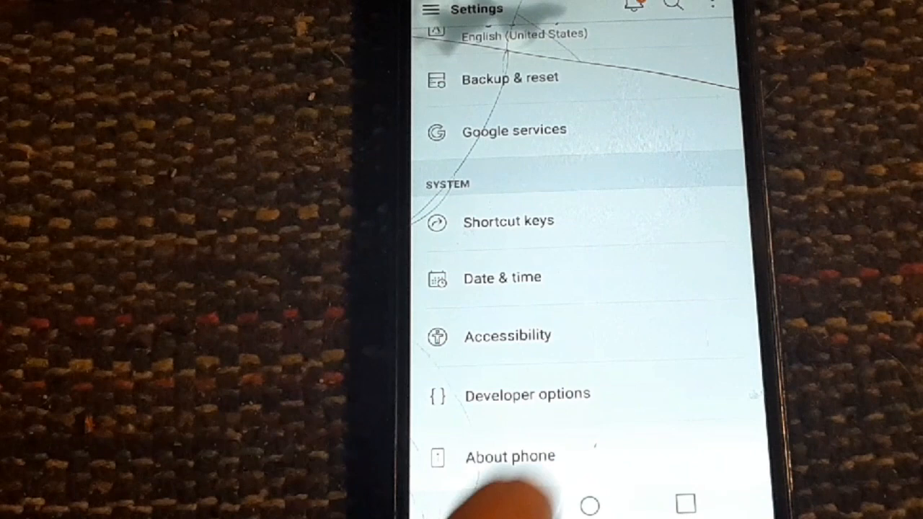
click(511, 456)
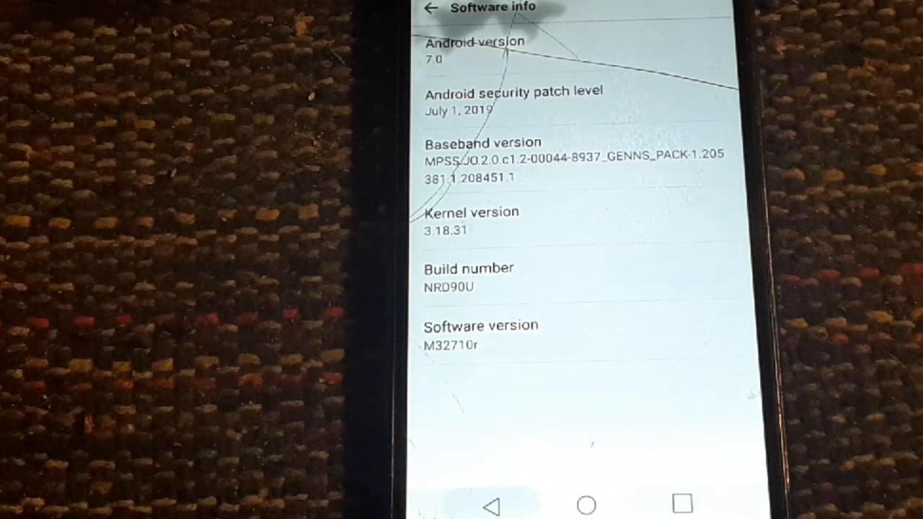
Step: Switch Developer options on and enable Stay awake while charging
click(430, 8)
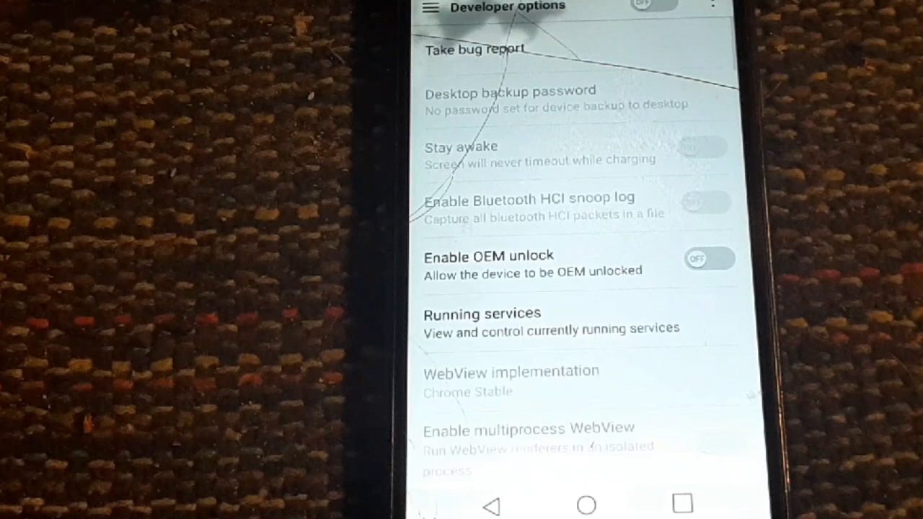
click(653, 6)
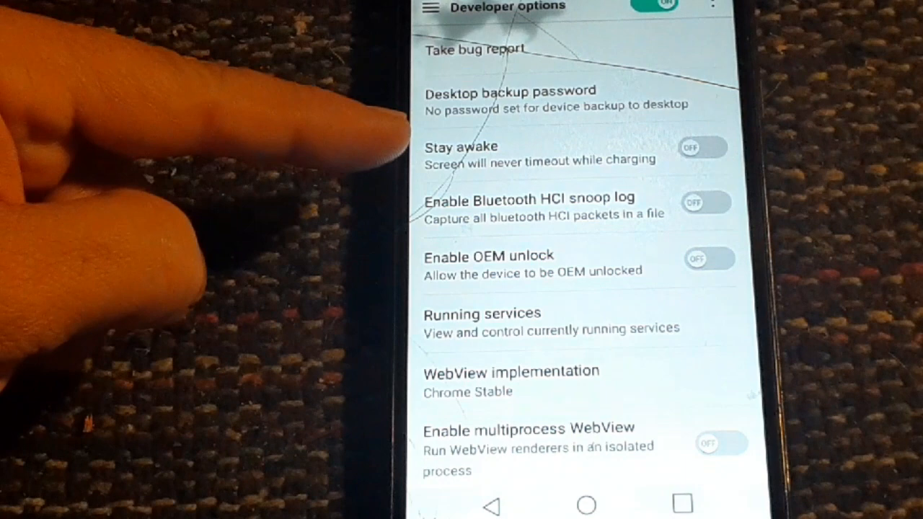
click(703, 148)
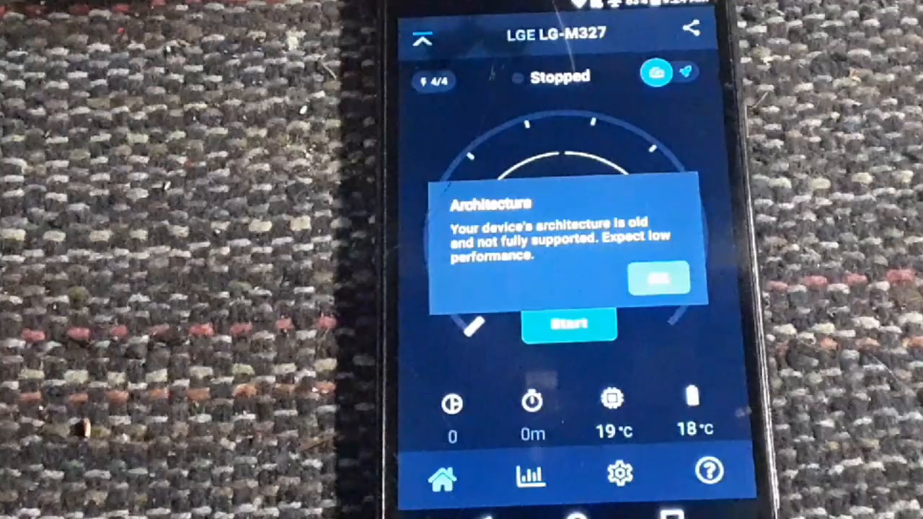
Step: Dismiss the old-architecture warning with OK and start mining
click(657, 280)
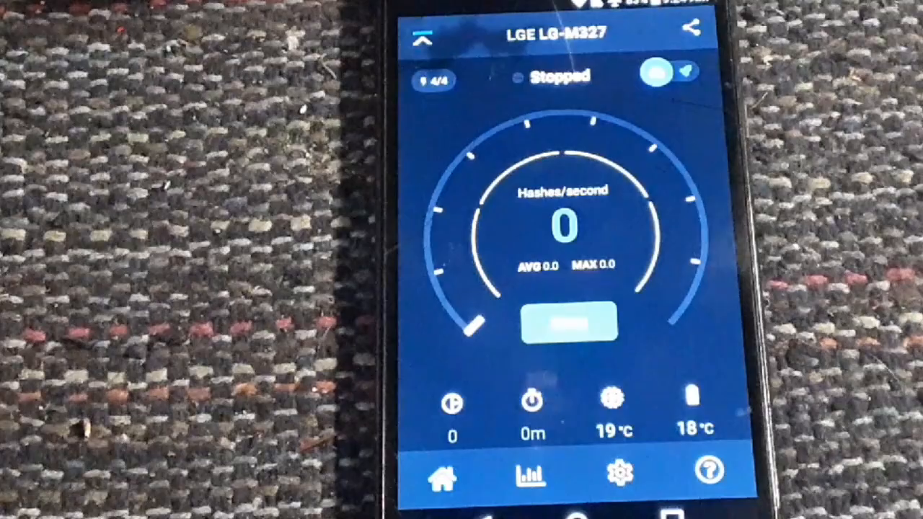
click(568, 326)
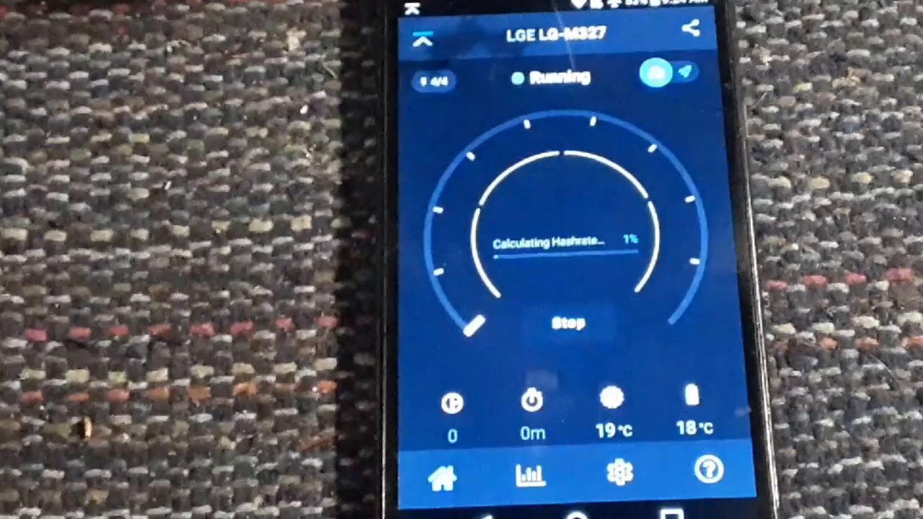